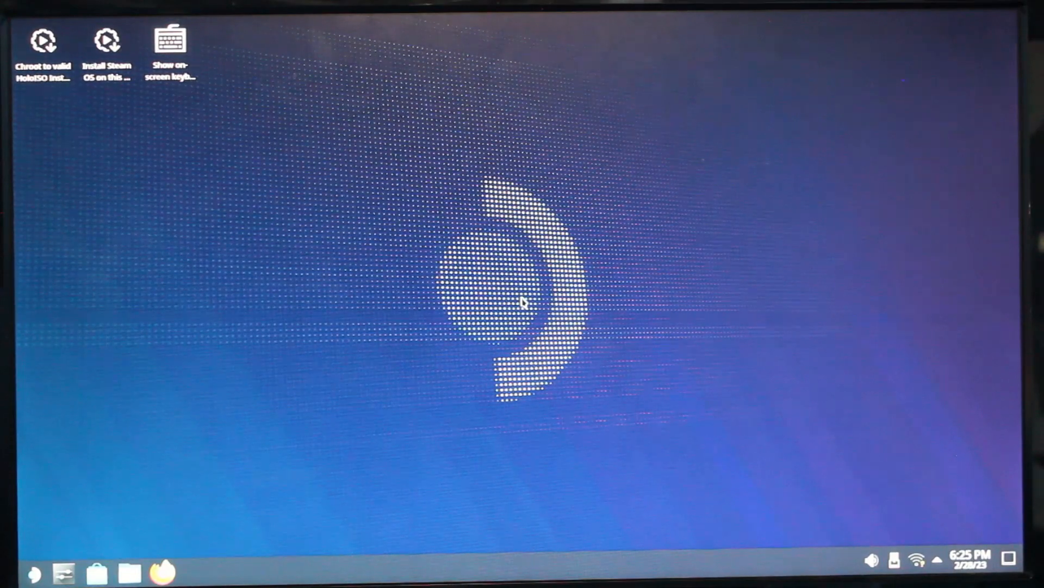
pyautogui.moveTo(326, 219)
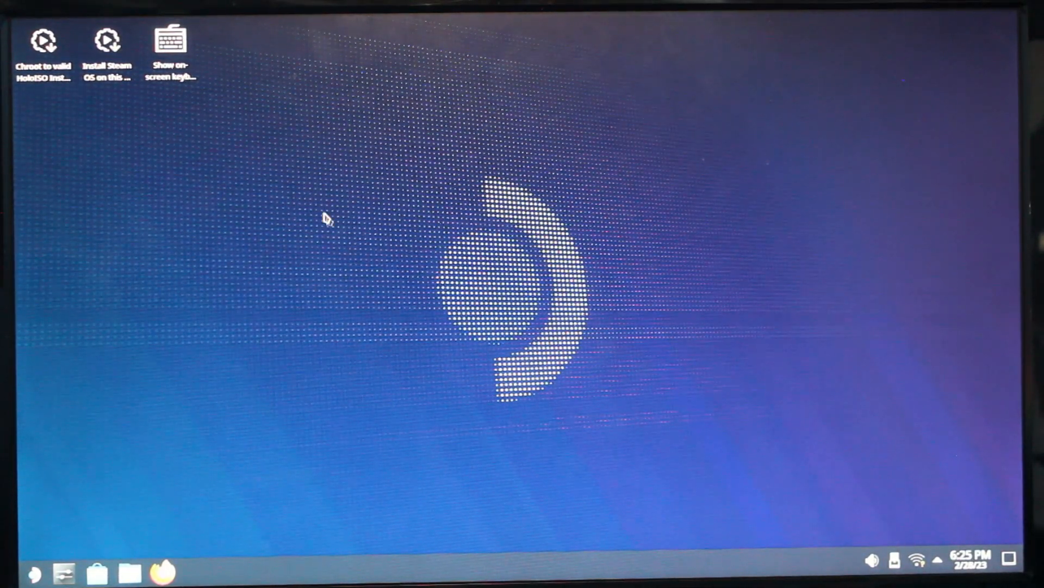
pyautogui.moveTo(234, 160)
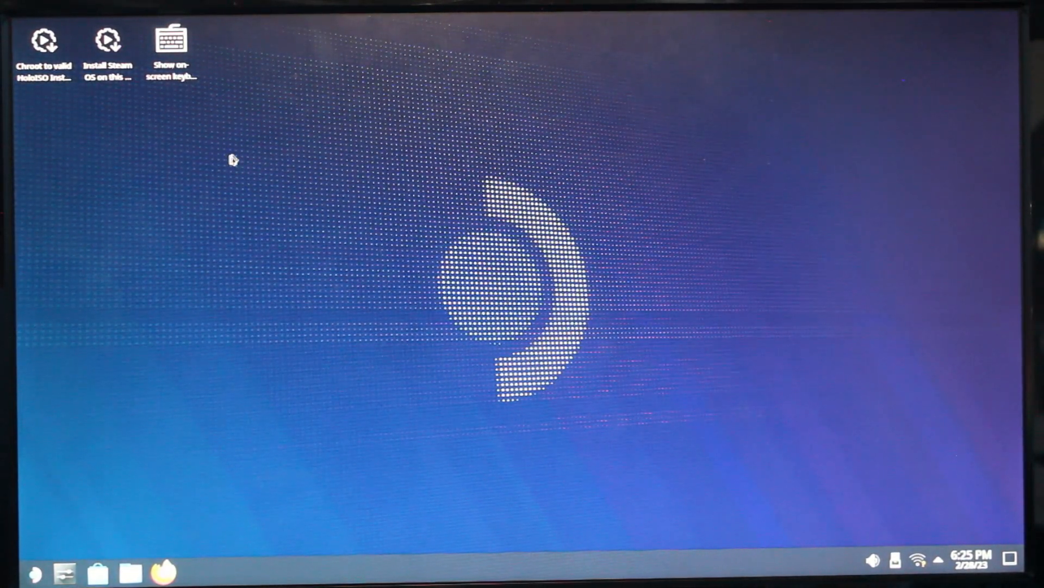
# Launch the Install SteamOS installer, accept the installation type, and target the nvme0n1 drive
pyautogui.click(107, 50)
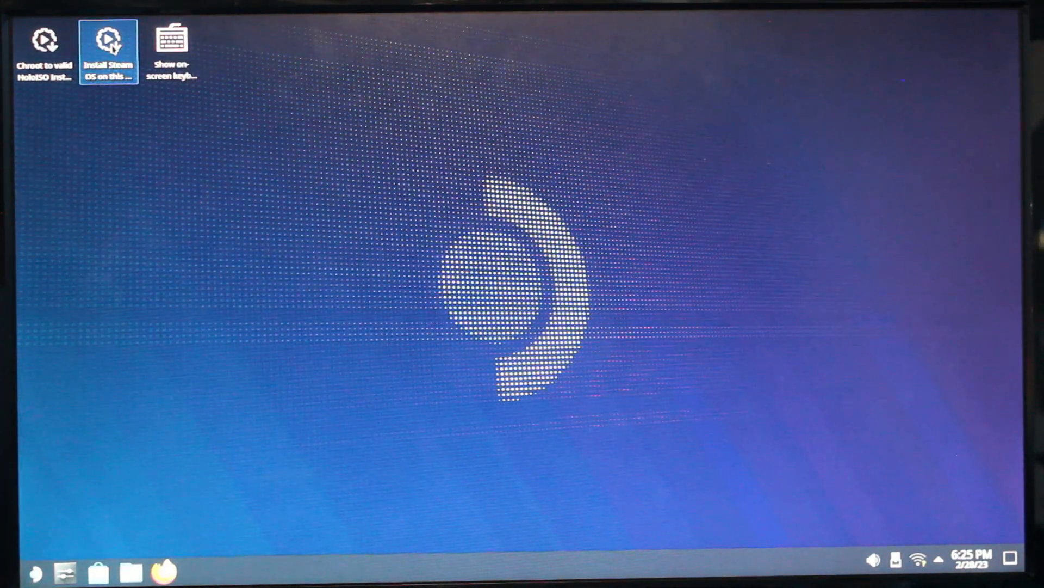
pyautogui.doubleClick(109, 50)
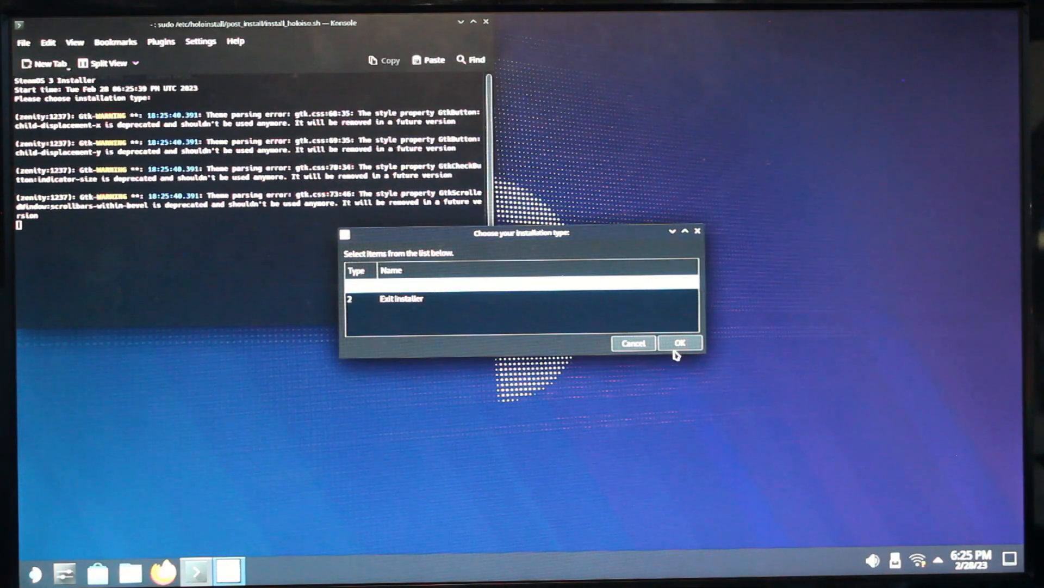
pyautogui.click(680, 341)
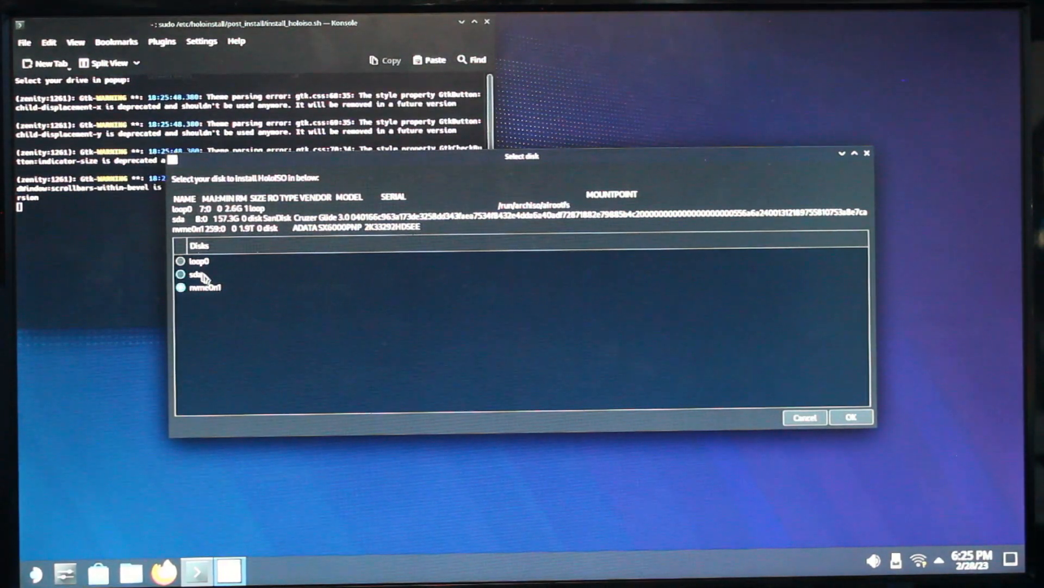
pyautogui.moveTo(170, 328)
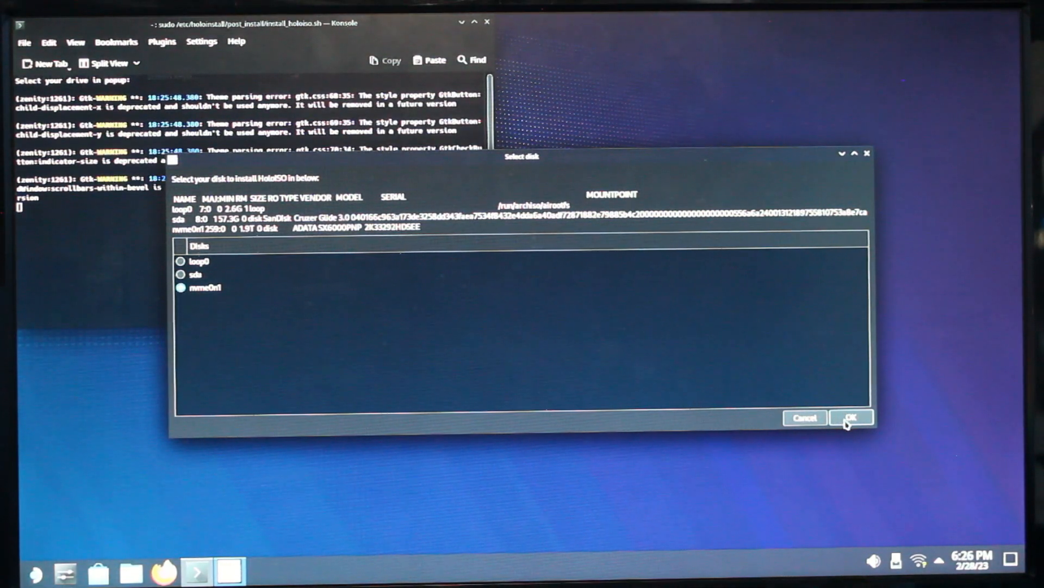
pyautogui.click(851, 418)
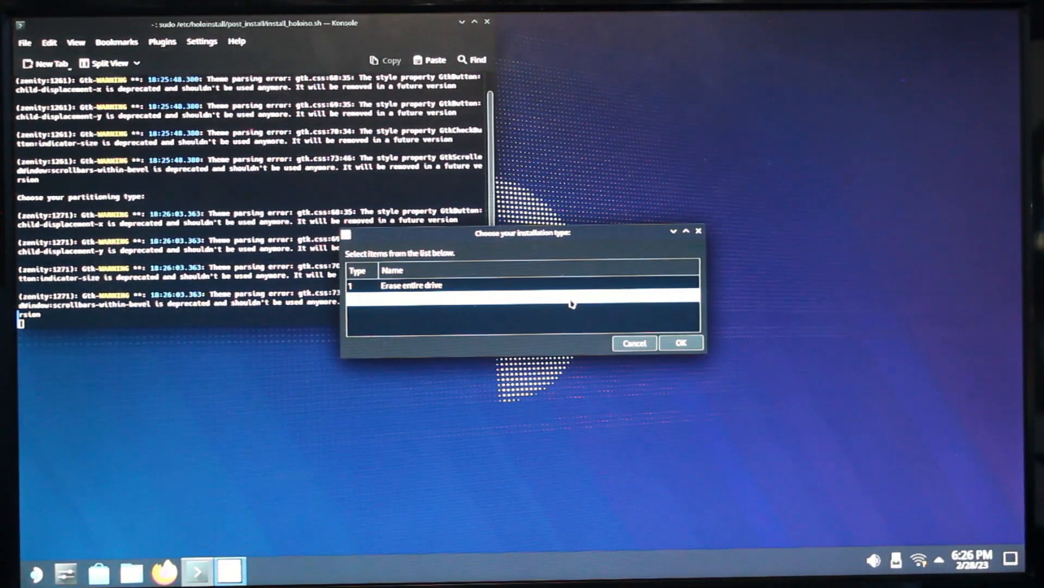
pyautogui.moveTo(575, 288)
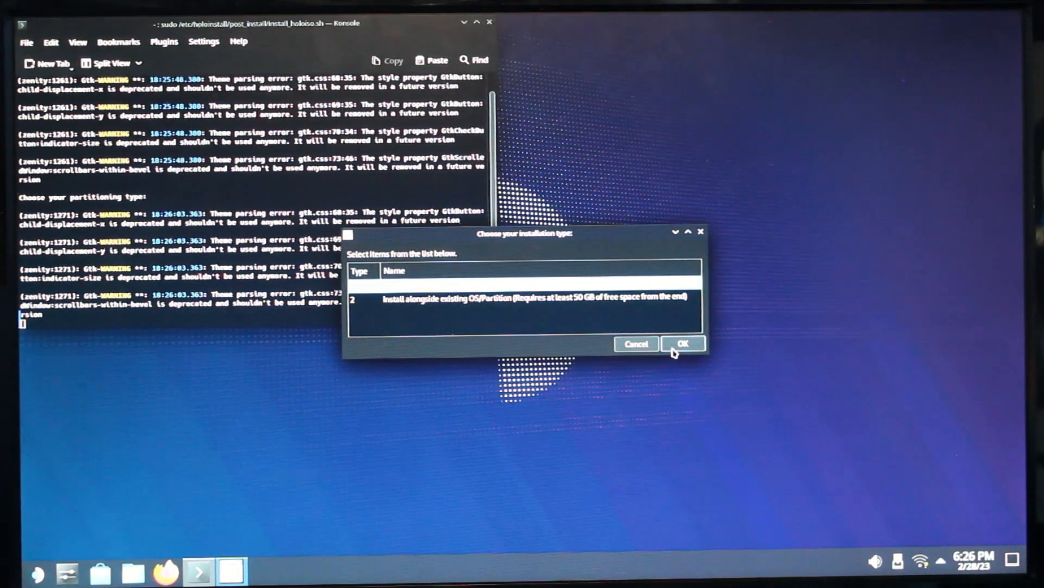
# Choose to erase the entire drive, then enter and confirm the root password
pyautogui.click(682, 344)
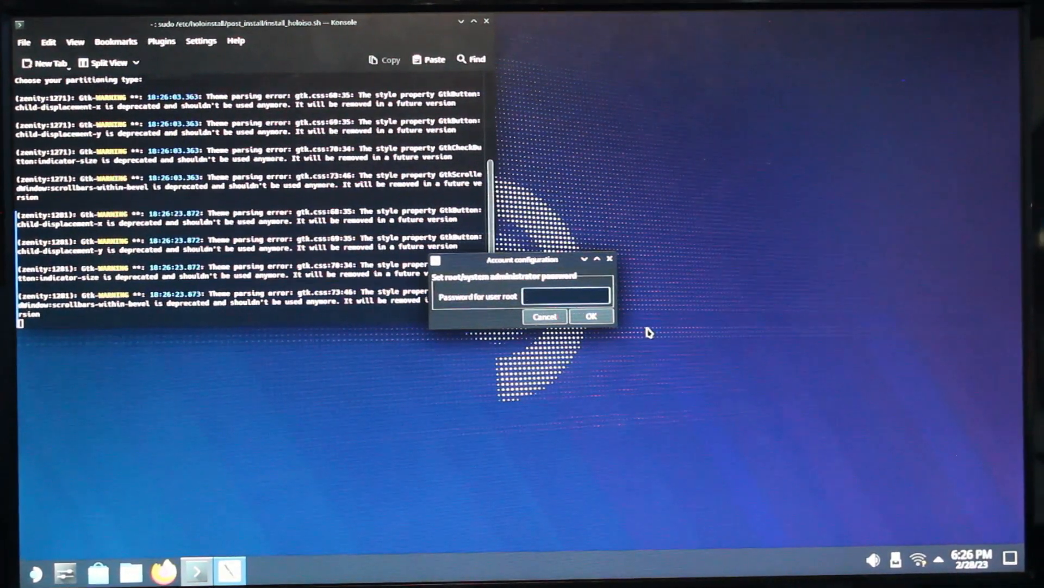
pyautogui.click(564, 295)
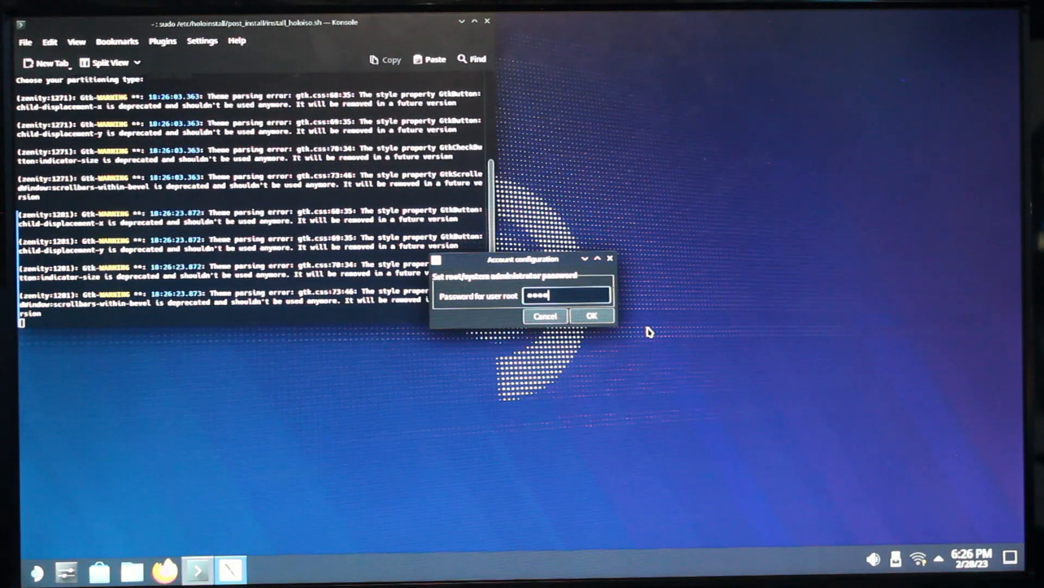
pyautogui.click(591, 315)
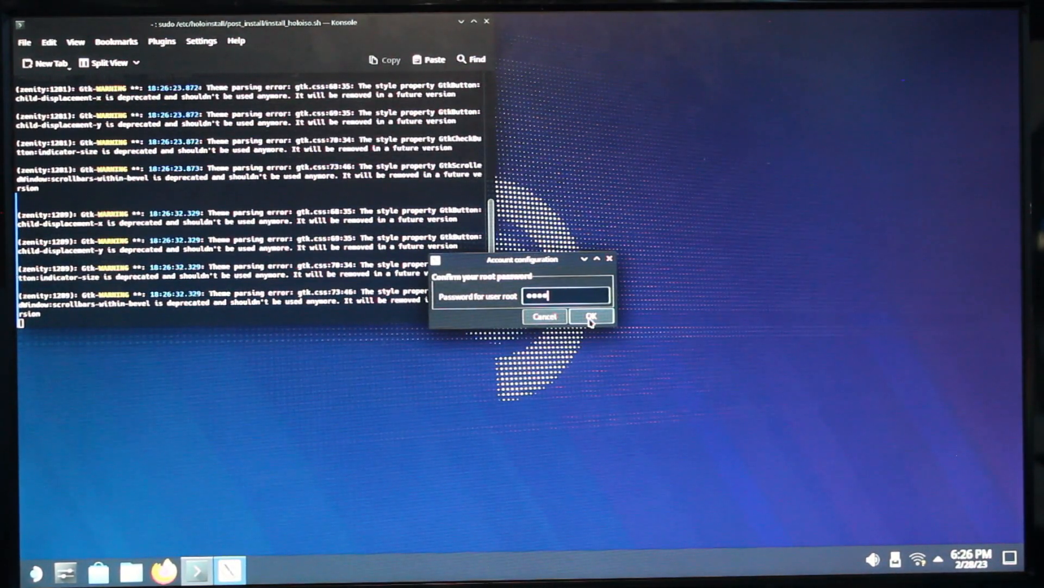
pyautogui.click(591, 316)
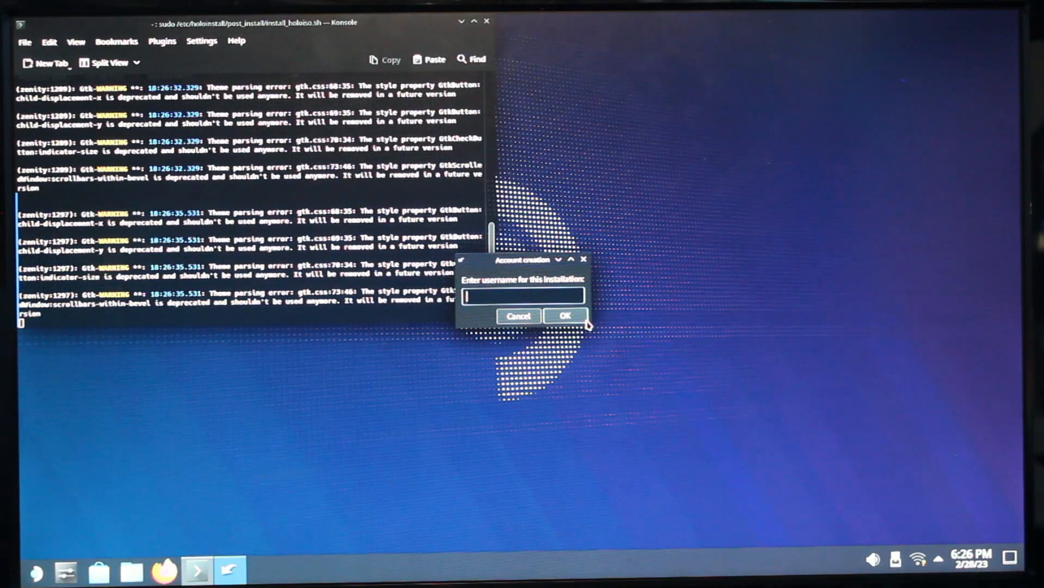
# Create the user account with a username and a confirmed password
pyautogui.write('unk')
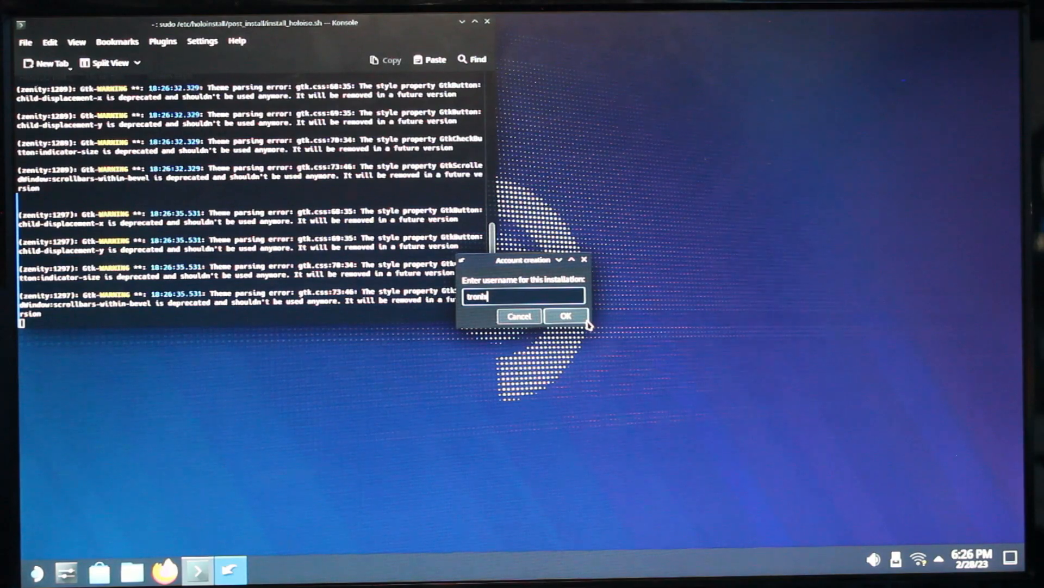
pyautogui.click(566, 315)
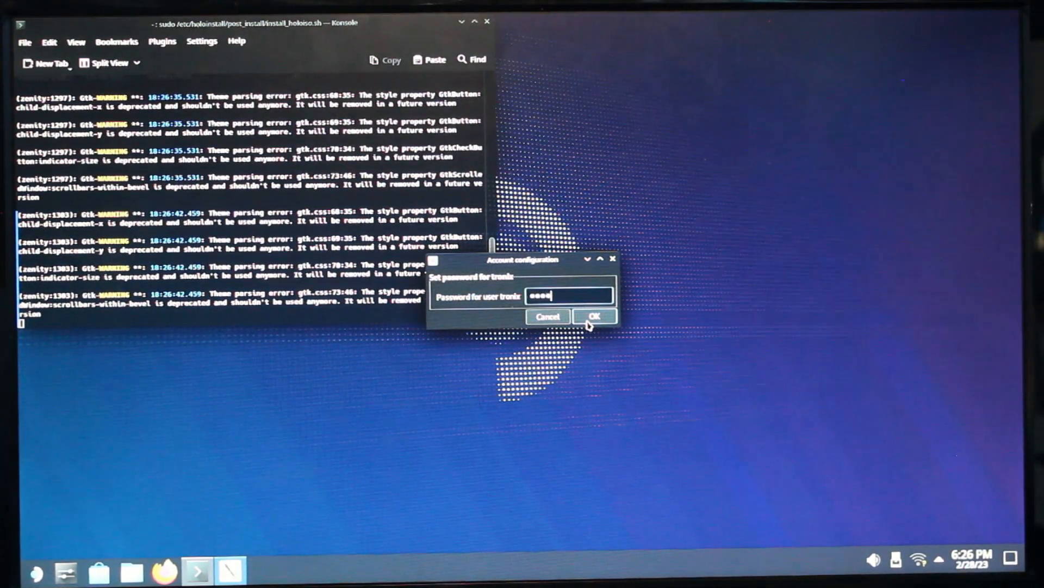
pyautogui.click(594, 316)
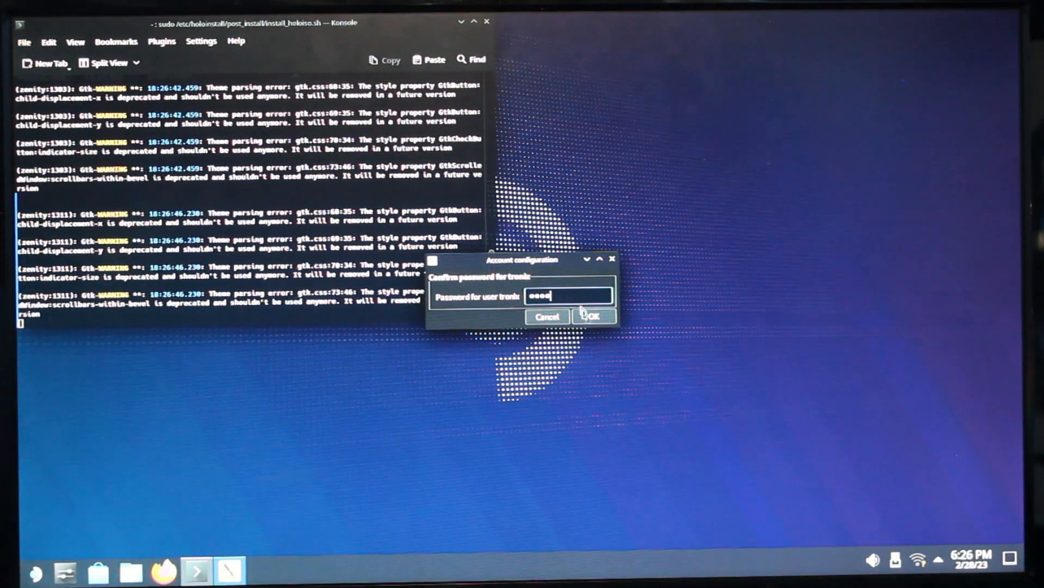
pyautogui.click(593, 315)
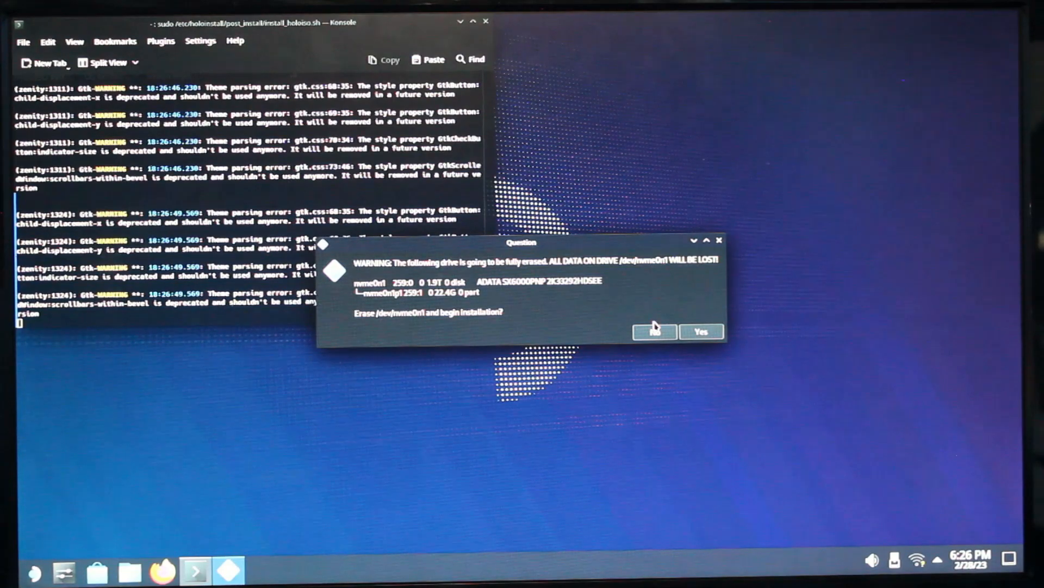
pyautogui.moveTo(560, 326)
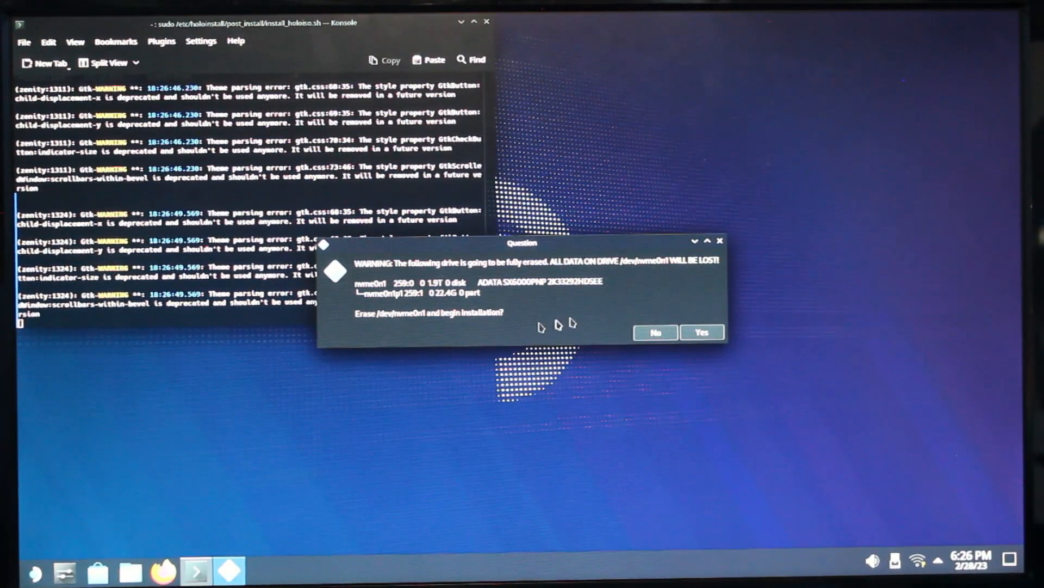
# Approve erasing /dev/nvme0n1 and wait for 'Installation finished!'
pyautogui.click(701, 333)
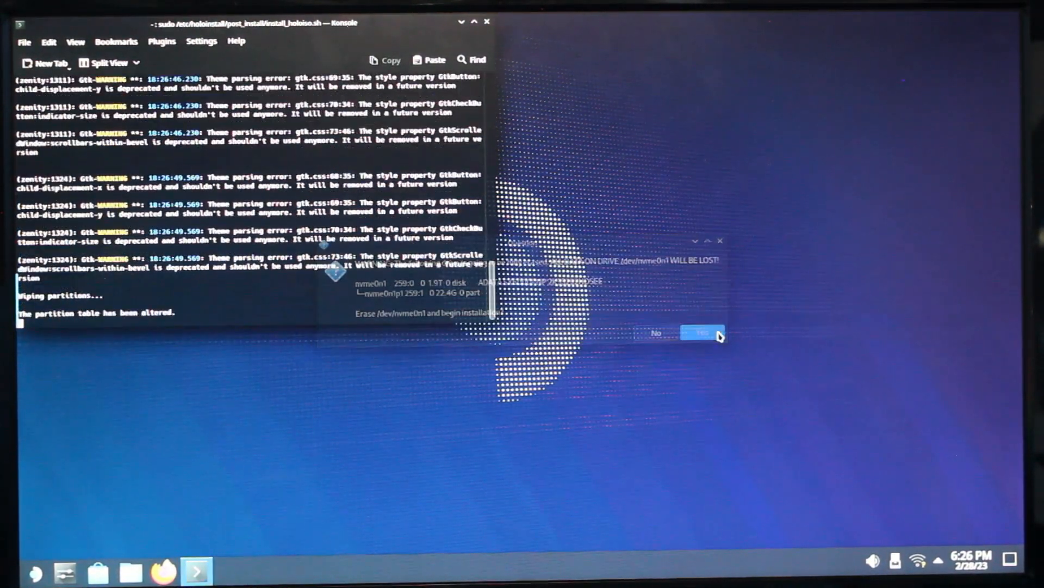
pyautogui.click(703, 333)
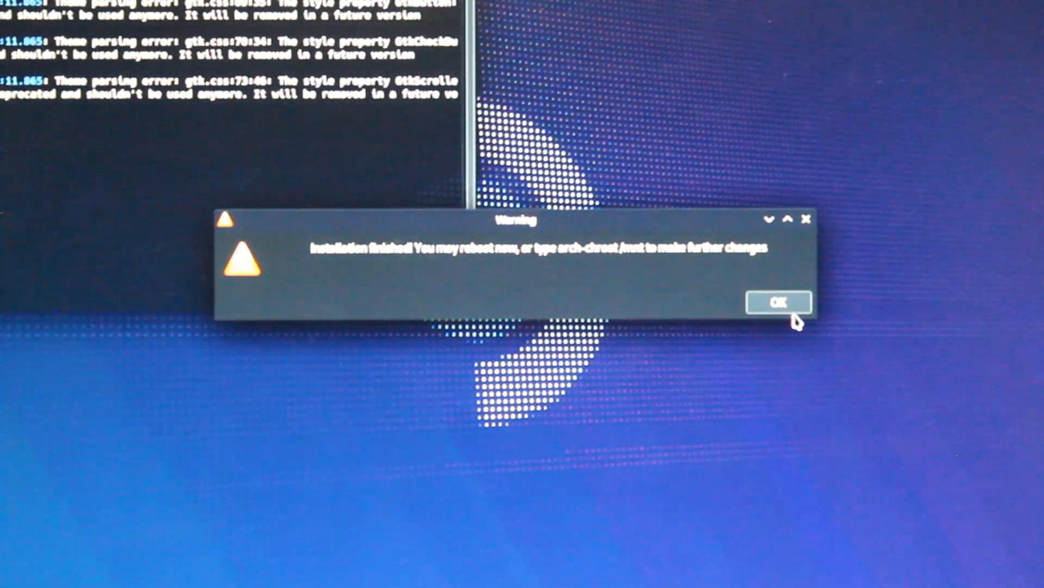
# Dismiss the installation-finished warning and restart the computer from the application launcher
pyautogui.click(779, 302)
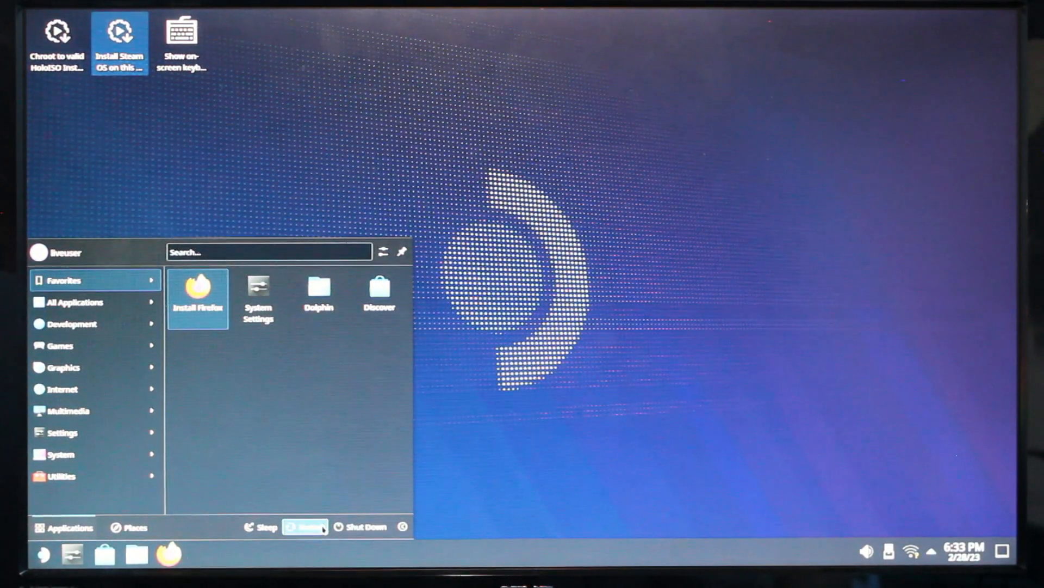
pyautogui.click(306, 527)
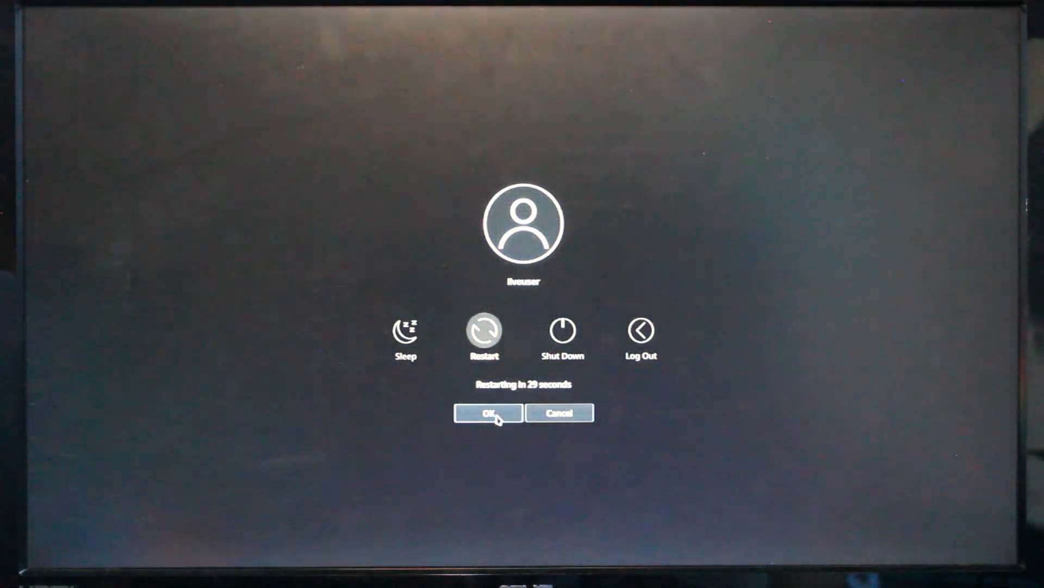
pyautogui.click(487, 413)
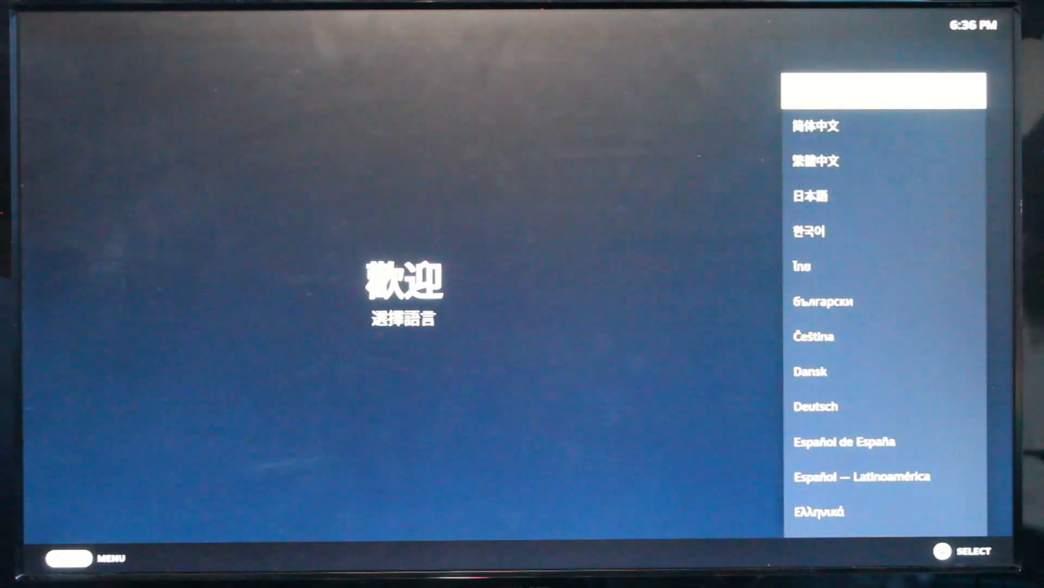
# Pick and confirm the system language in SteamOS first-time setup
pyautogui.click(810, 195)
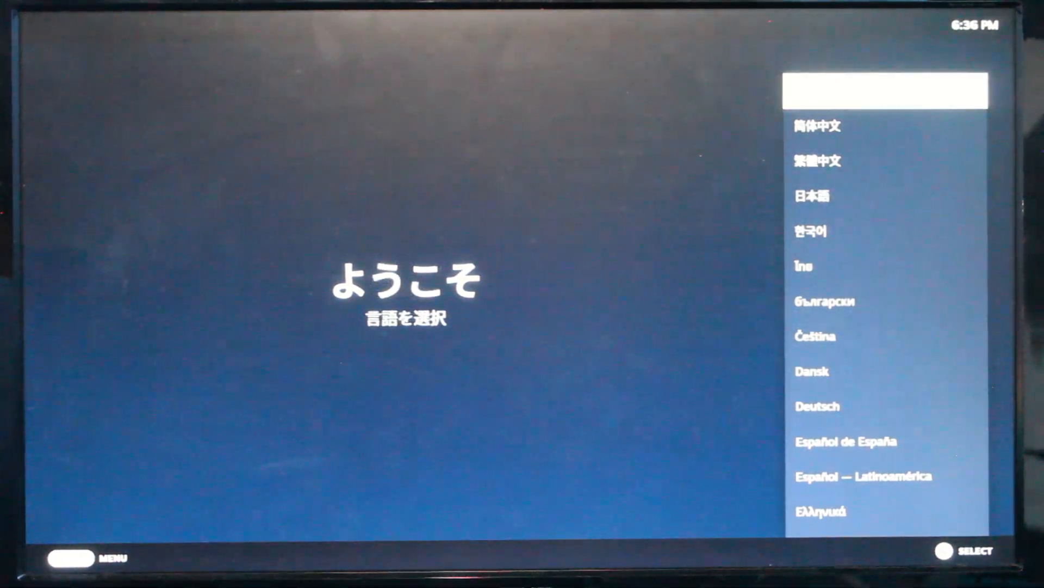
pyautogui.click(810, 231)
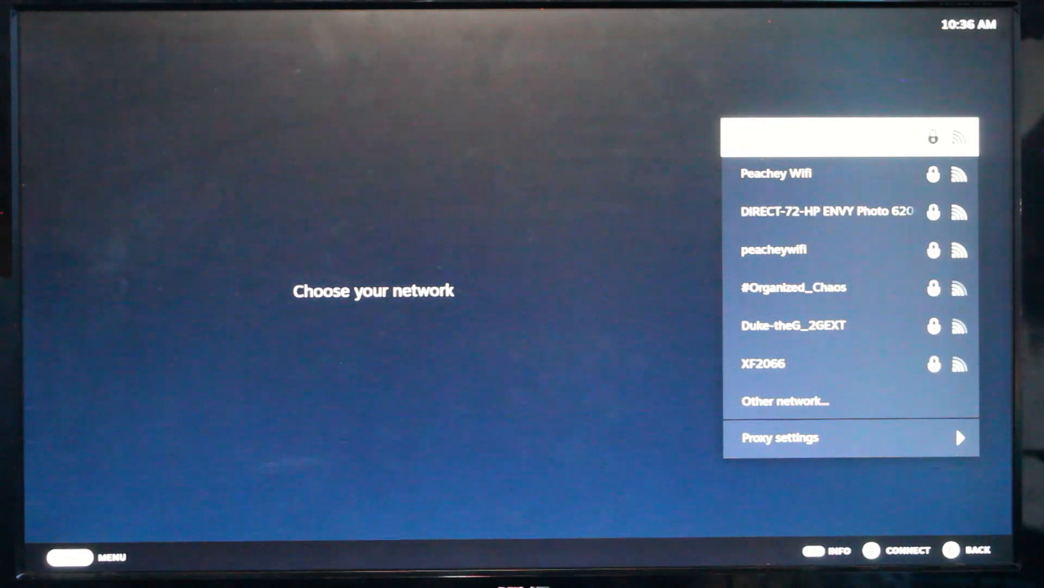
pyautogui.scroll(-3)
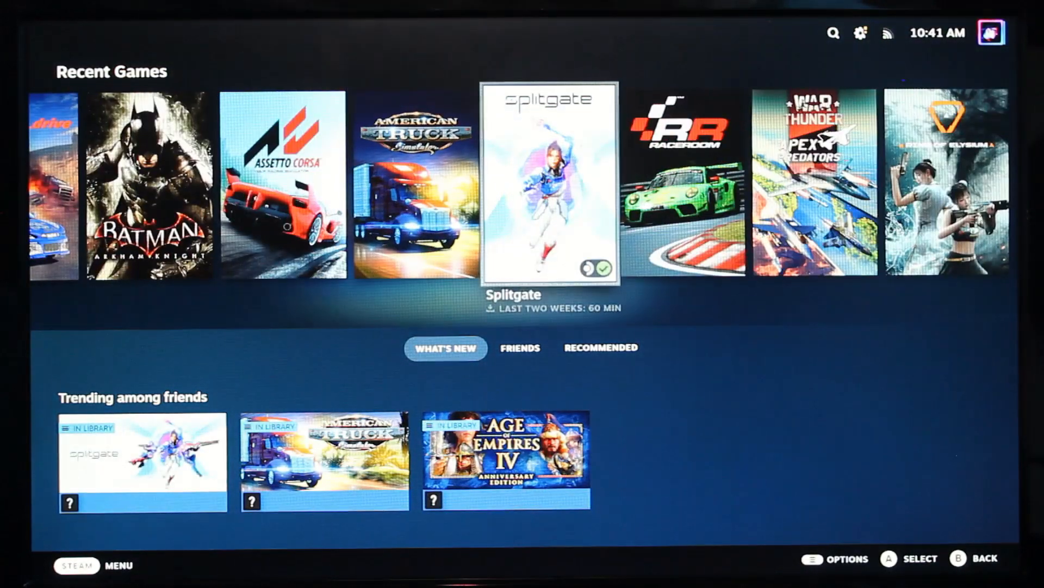
pyautogui.click(860, 32)
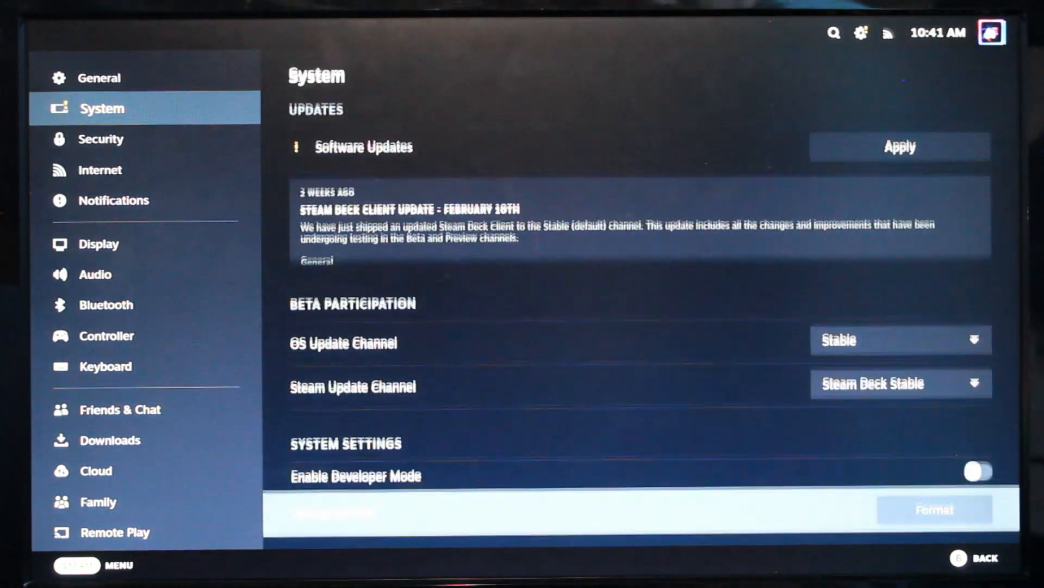
pyautogui.scroll(-3)
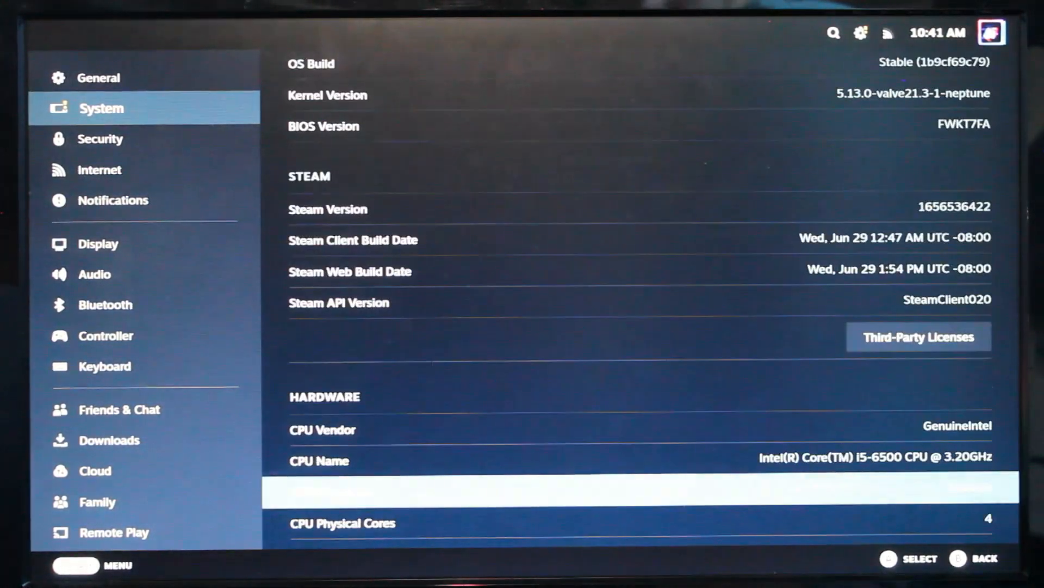
pyautogui.scroll(-3)
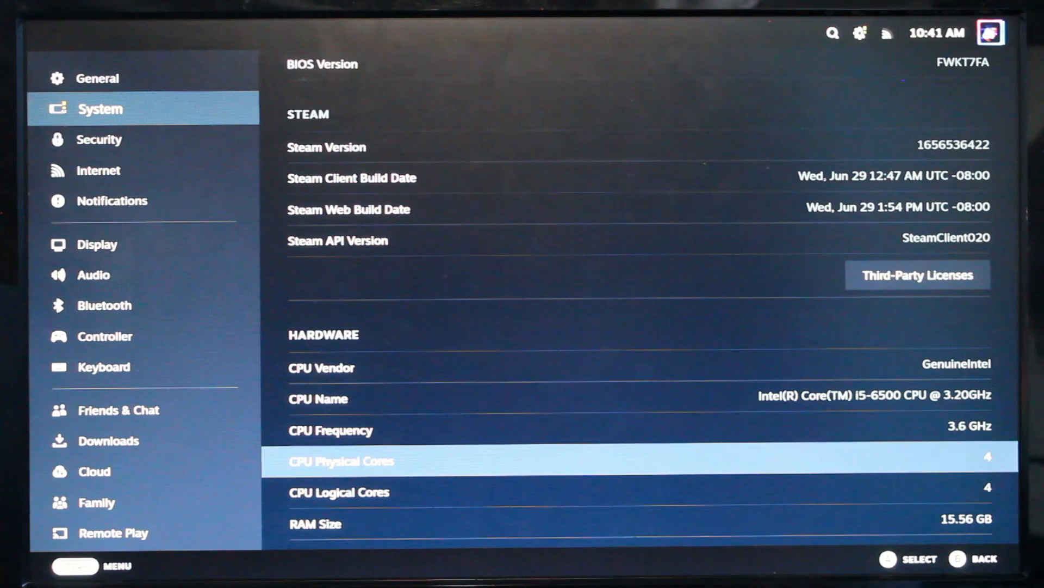
pyautogui.scroll(-3)
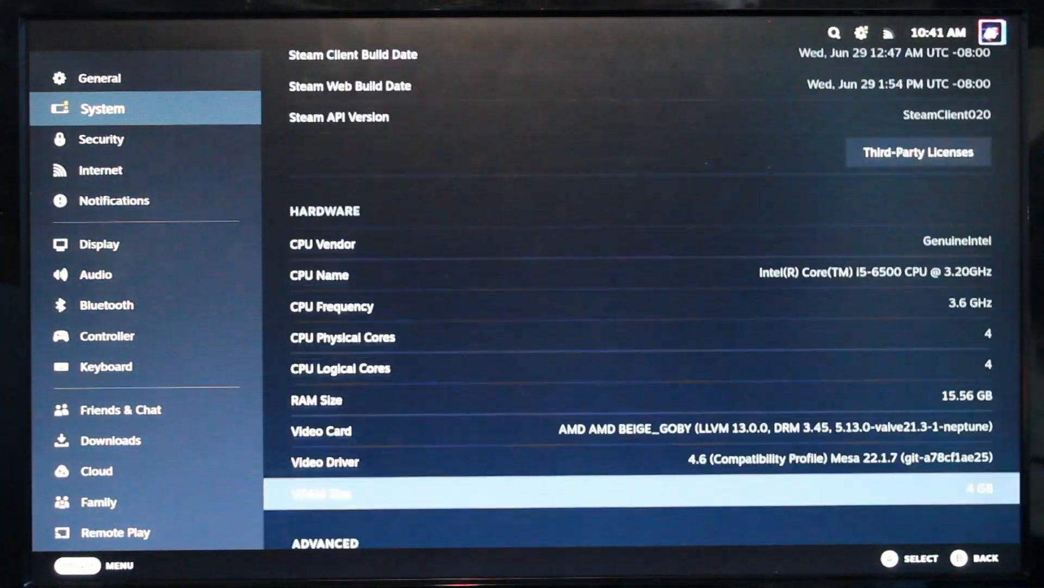
pyautogui.scroll(-3)
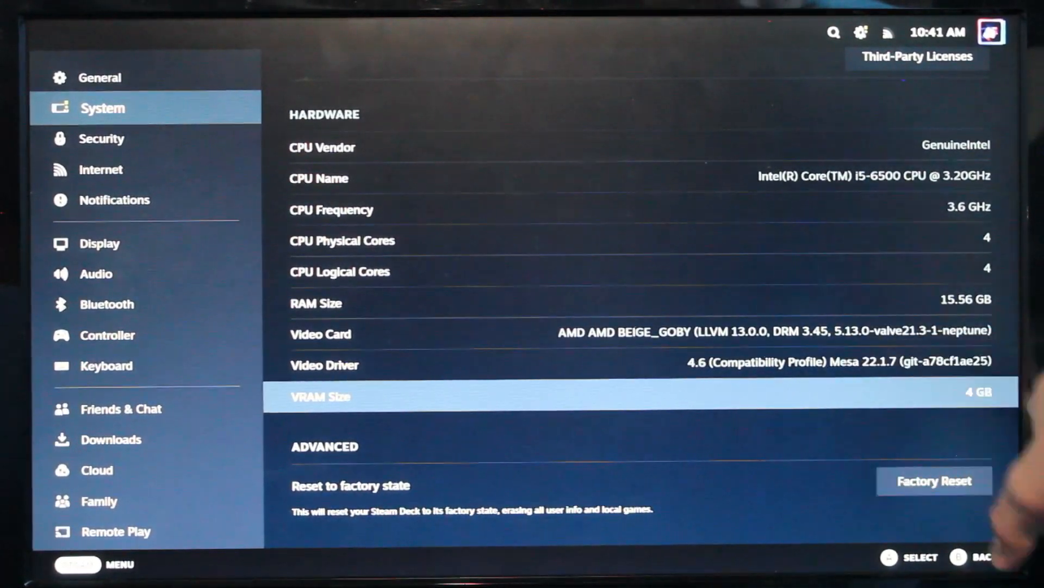
pyautogui.click(102, 77)
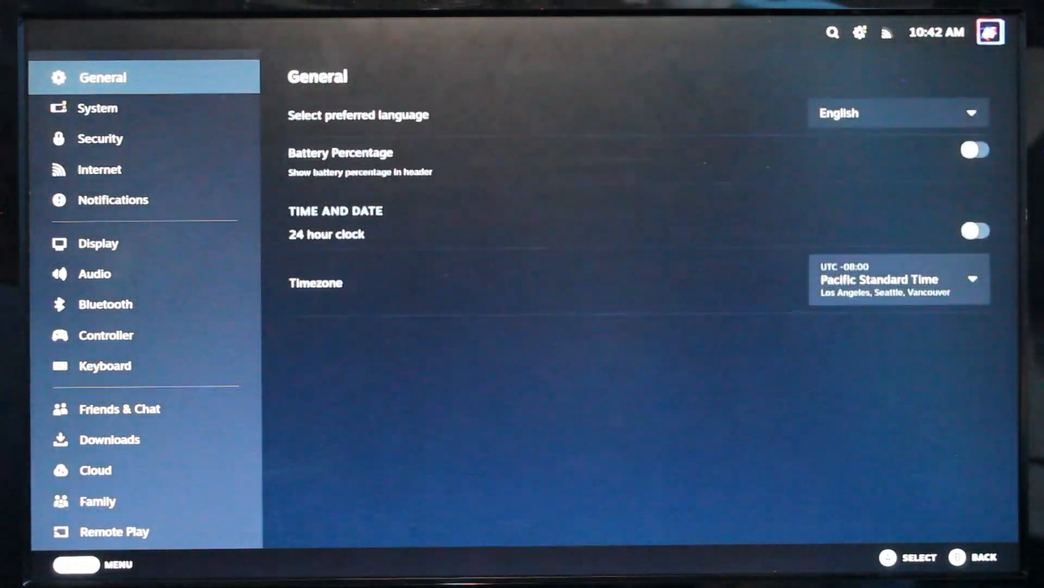
pyautogui.click(95, 274)
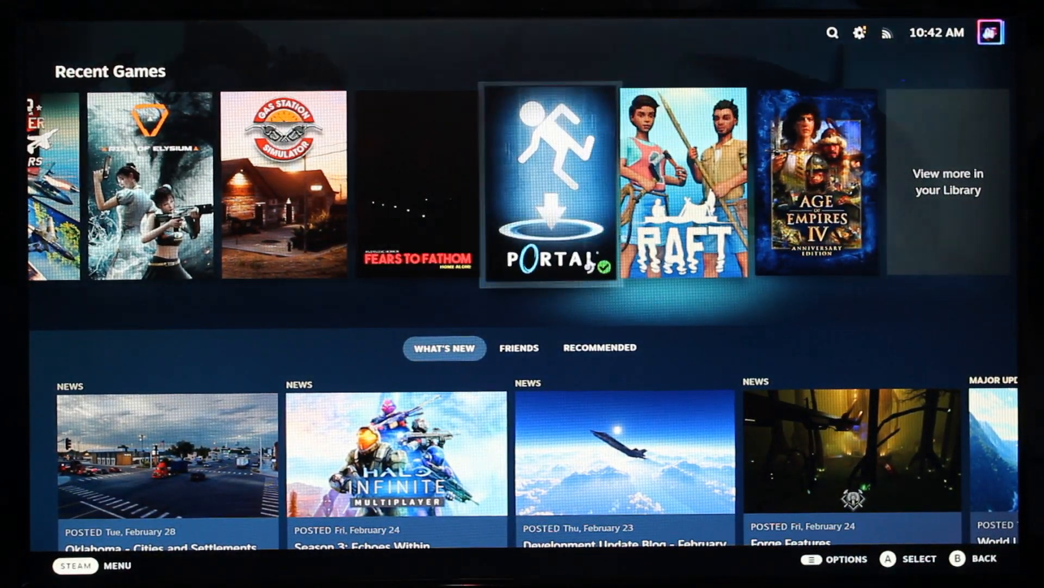
# Scroll Recent Games to BIOS and start playing it
pyautogui.hscroll(3)
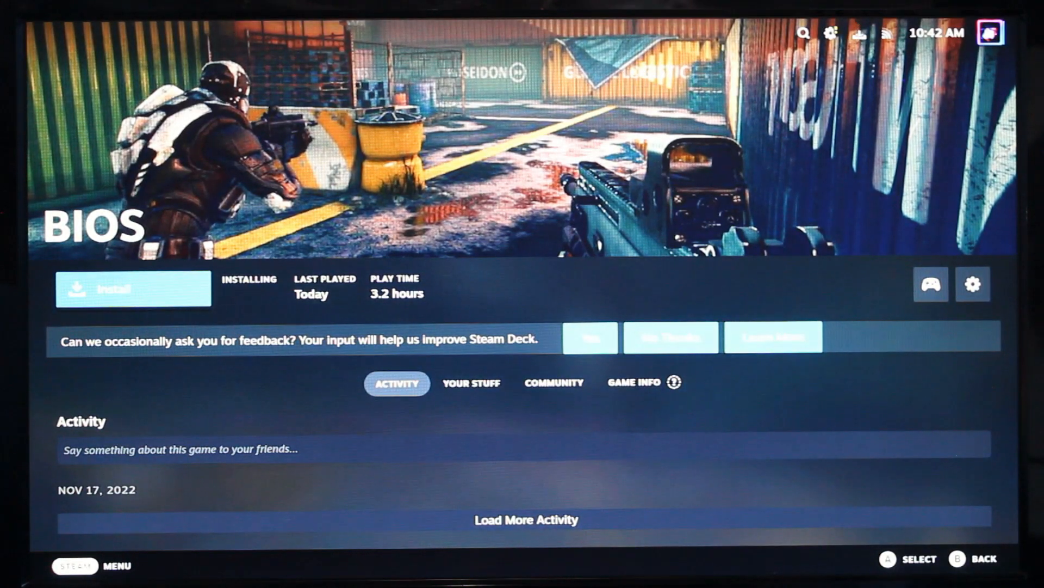
pyautogui.click(133, 287)
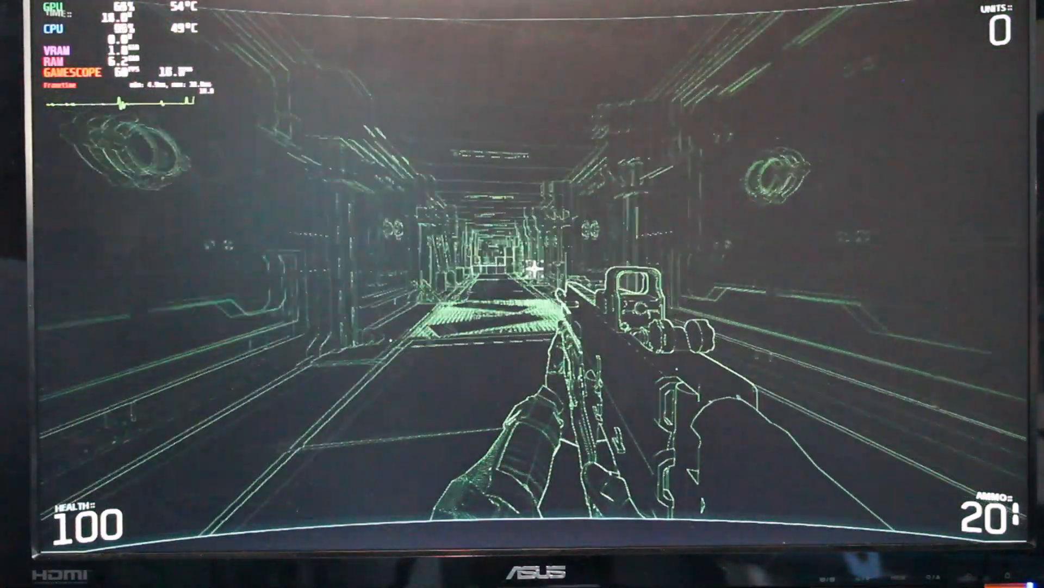